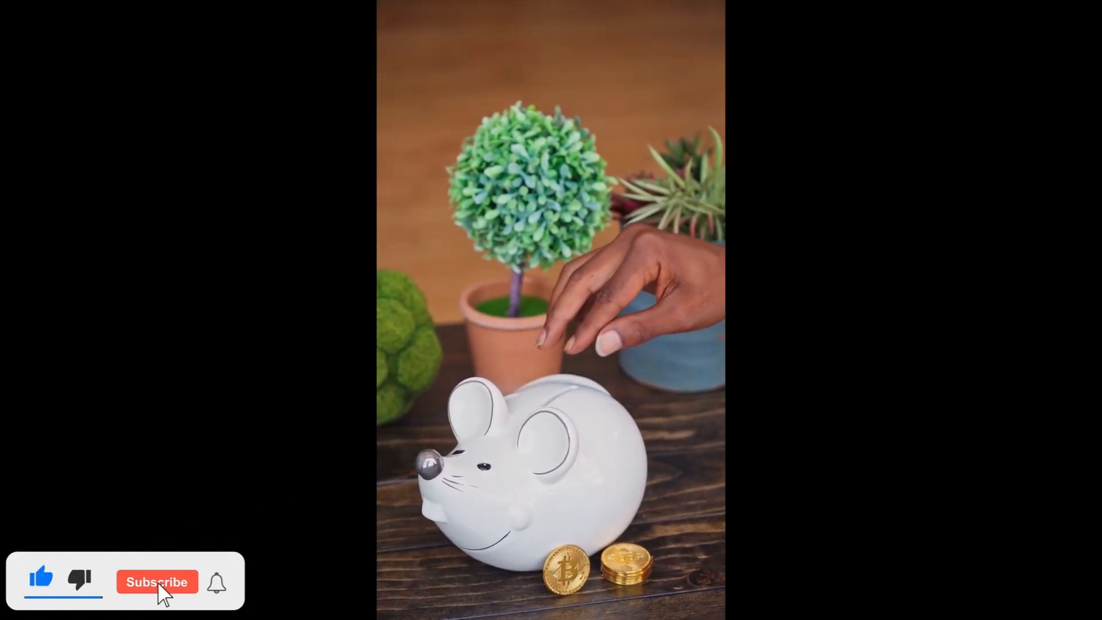
pyautogui.click(156, 581)
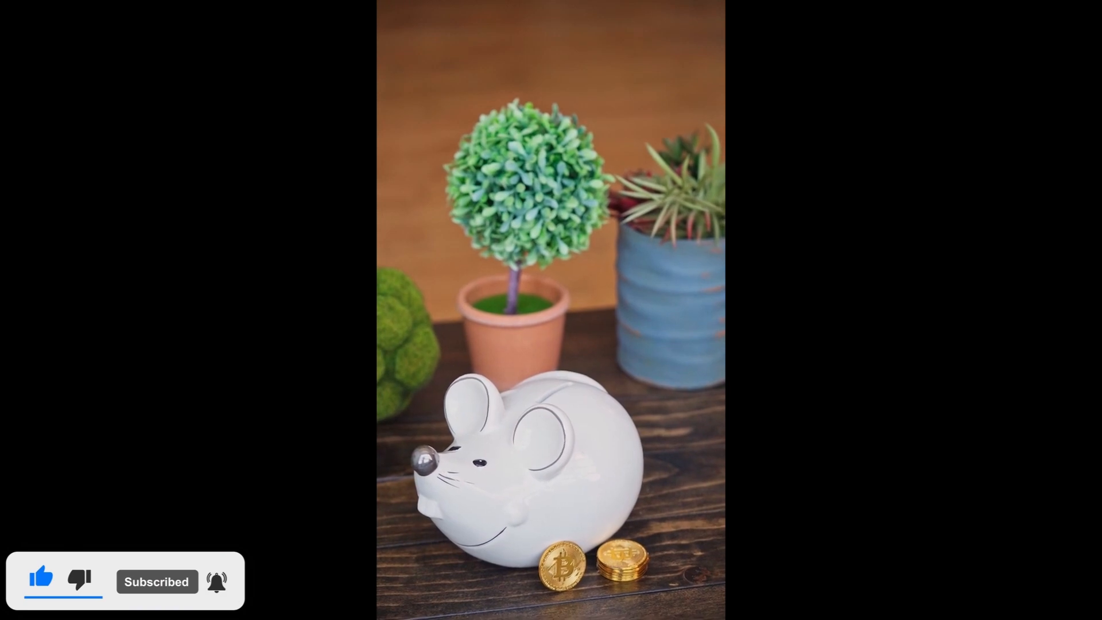